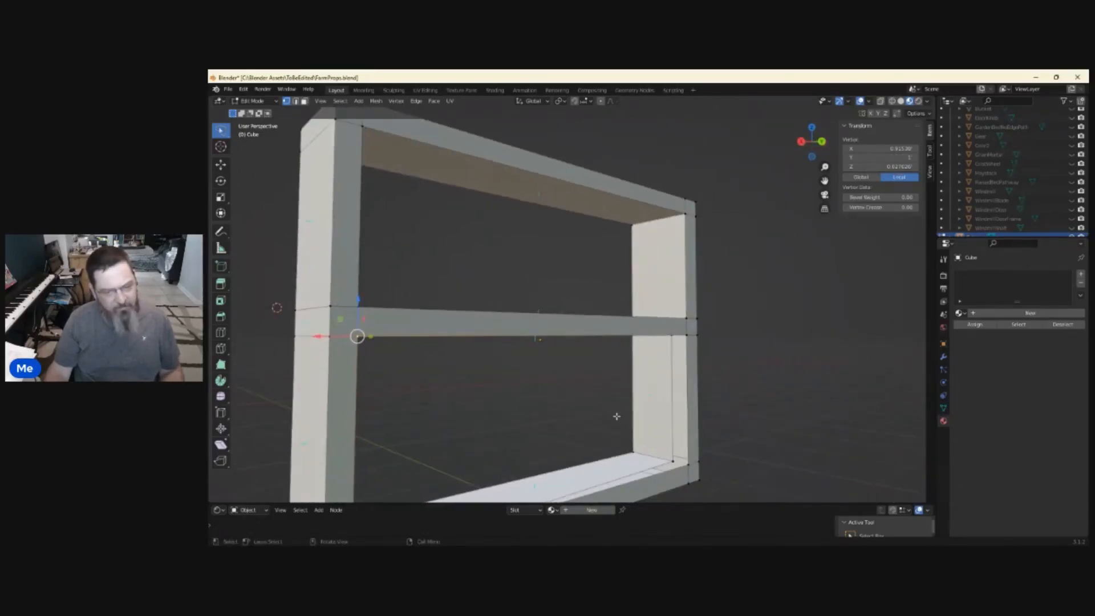
Step: Select a vertex on the crossbar to begin tapering it toward the right upright
left_click(688, 464)
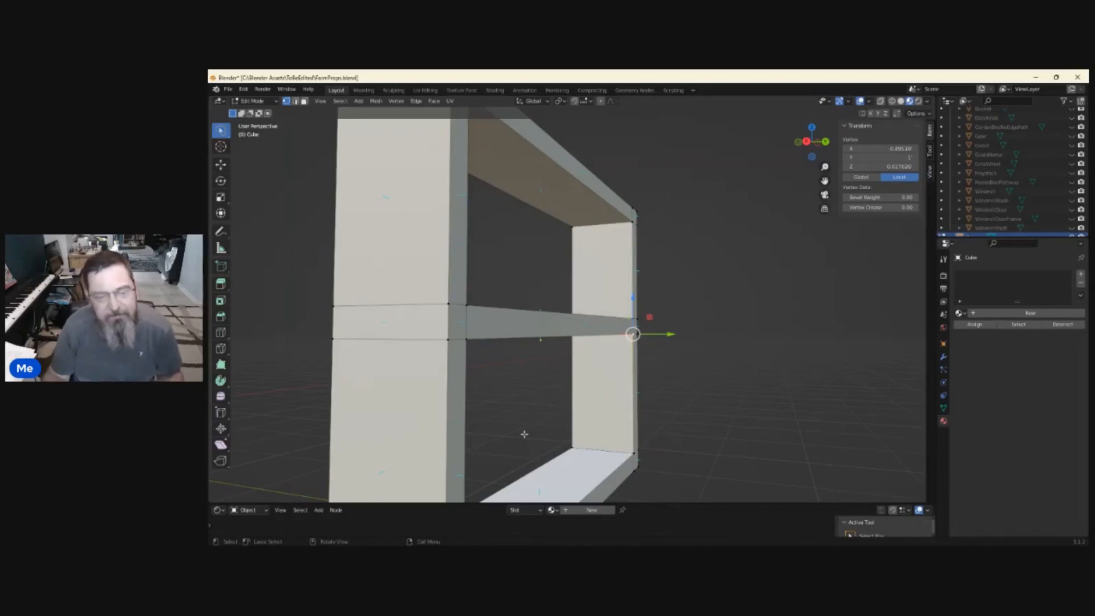
mouse_move(515, 411)
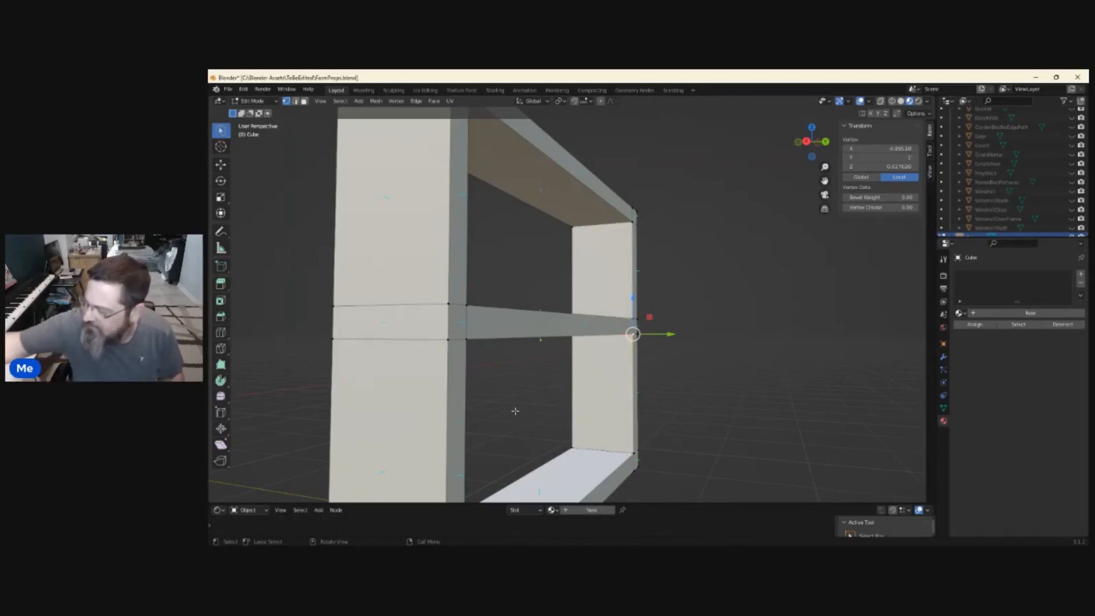